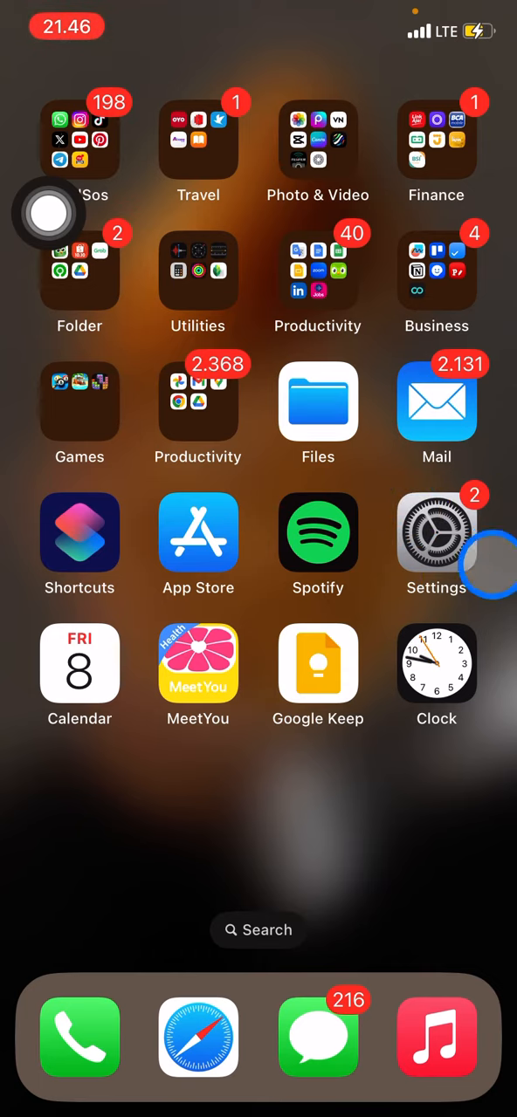
- Launch the Settings app from the home screen to its main page
{"action": "left_click", "coordinate": [436, 532]}
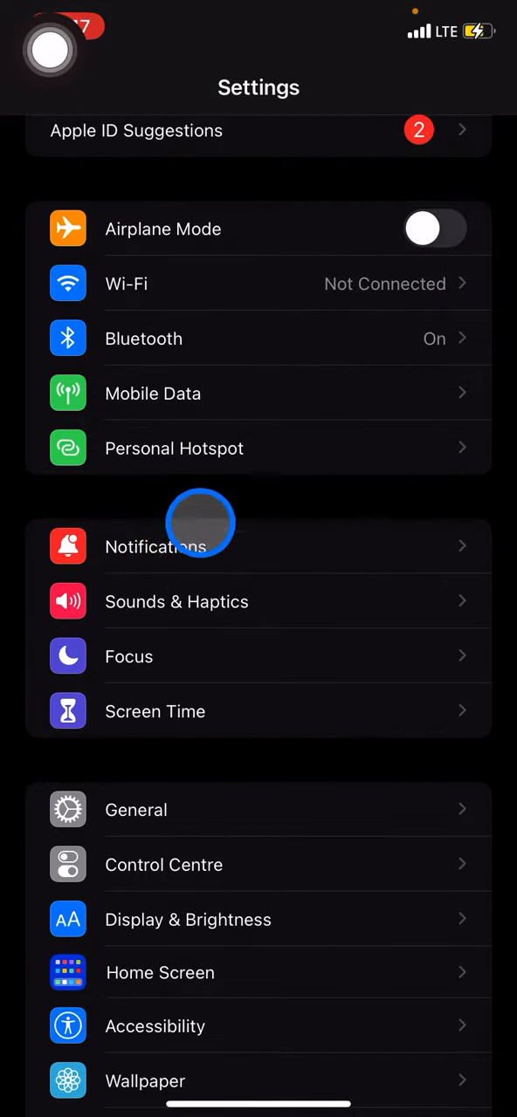
- Go to Notifications and scroll down the Notification Style app list toward Phone
{"action": "left_click", "coordinate": [155, 546]}
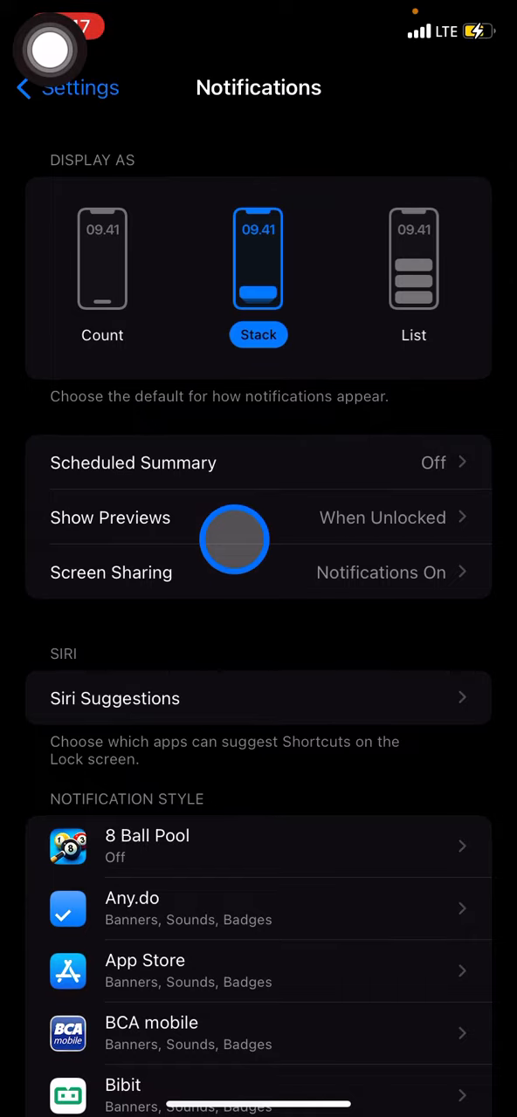
{"action": "scroll", "scroll_direction": "down", "scroll_amount": 3}
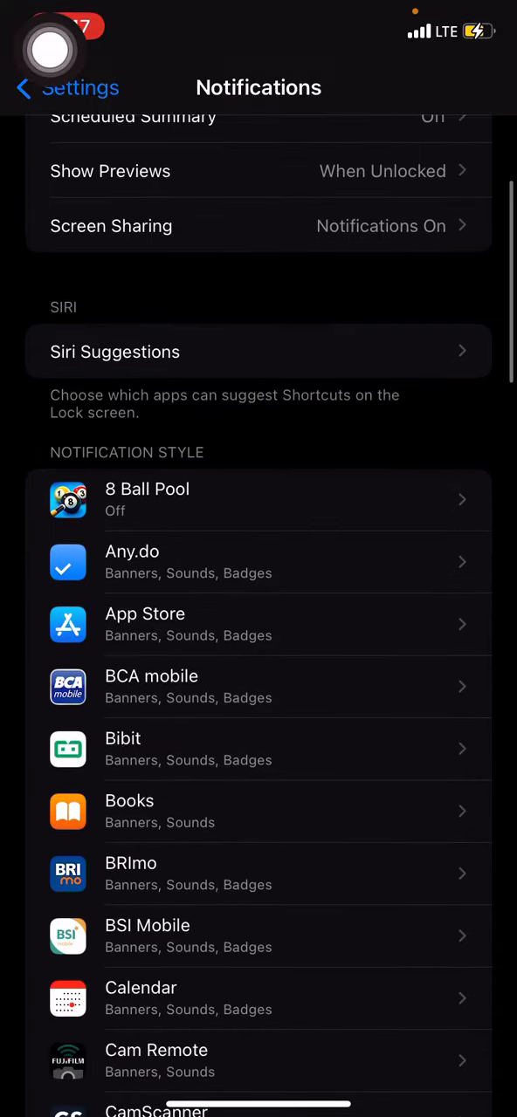
{"action": "scroll", "scroll_direction": "down", "scroll_amount": 3}
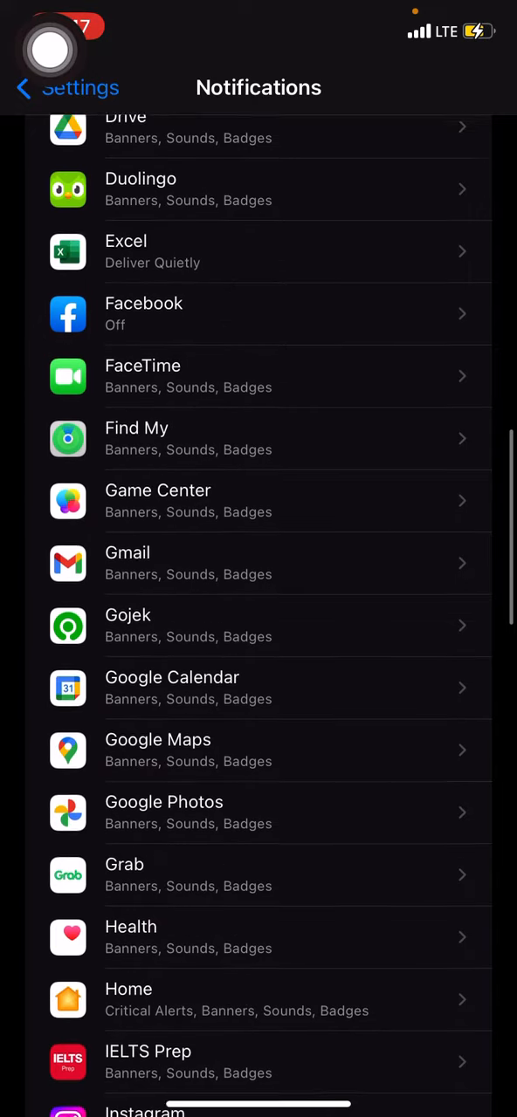
{"action": "scroll", "scroll_direction": "down", "scroll_amount": 3}
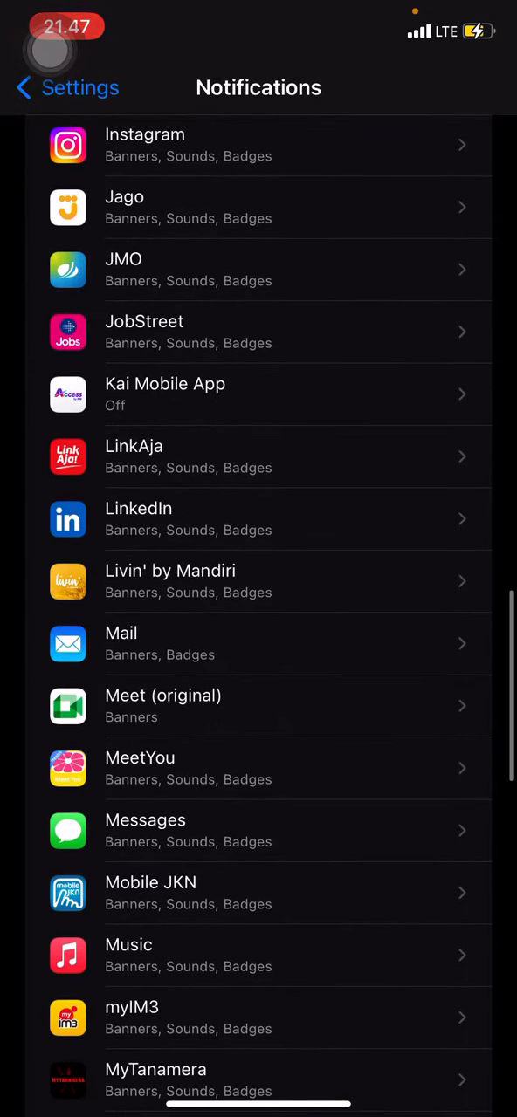
{"action": "scroll", "scroll_direction": "down", "scroll_amount": 3}
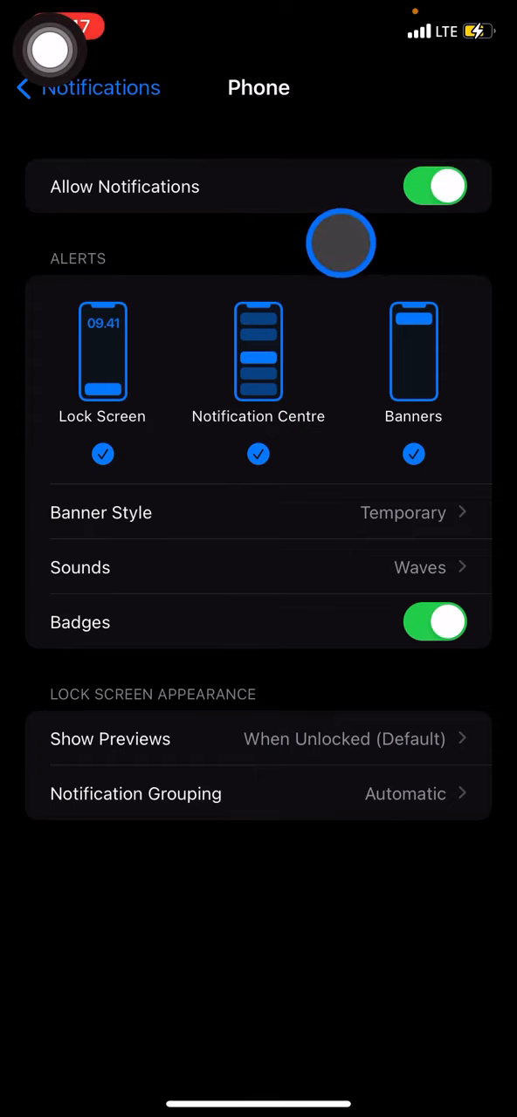
{"action": "mouse_move", "coordinate": [376, 155]}
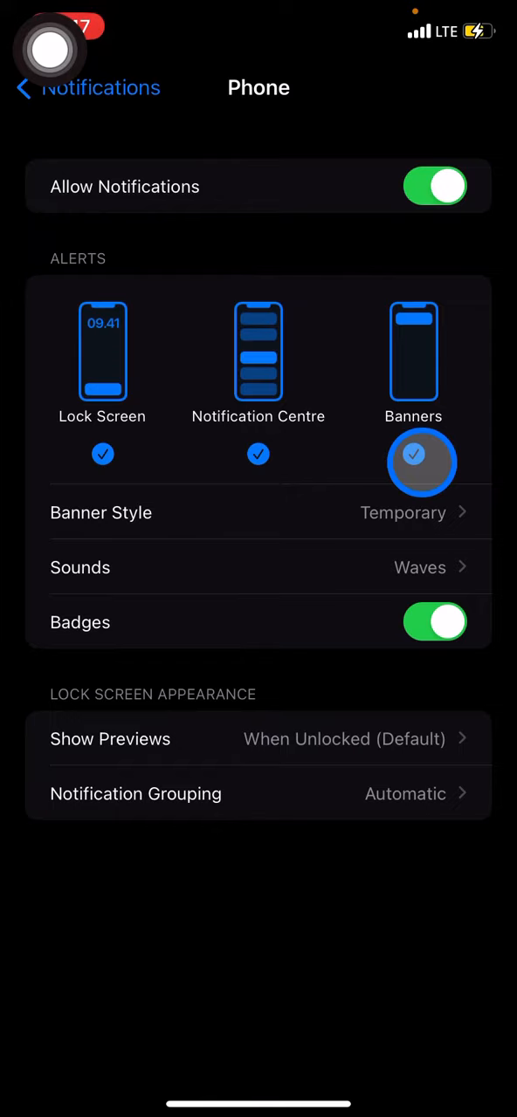
- Switch Allow Notifications off for Phone and return to the app list showing Phone as Off
{"action": "left_click", "coordinate": [434, 185]}
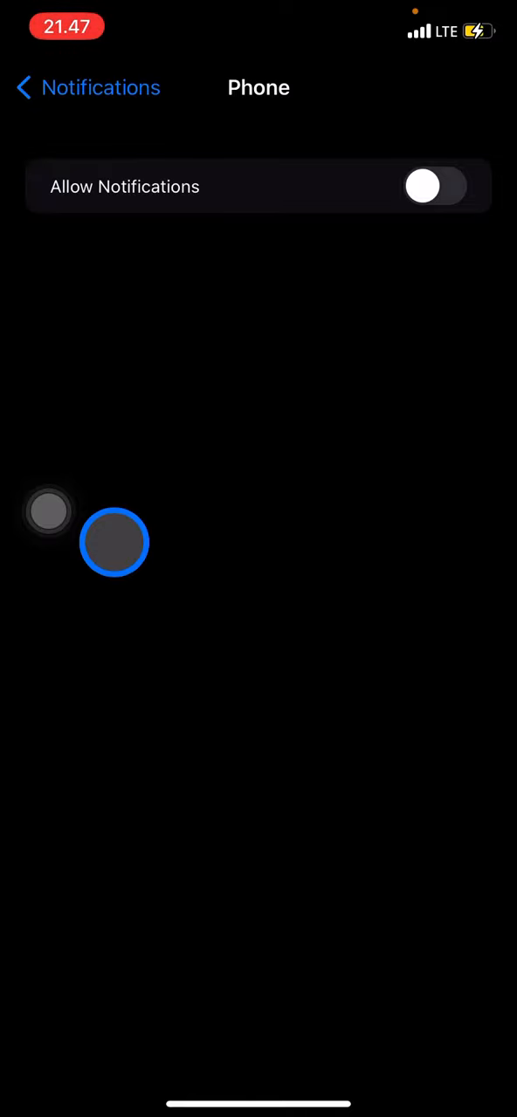
{"action": "left_click", "coordinate": [87, 88]}
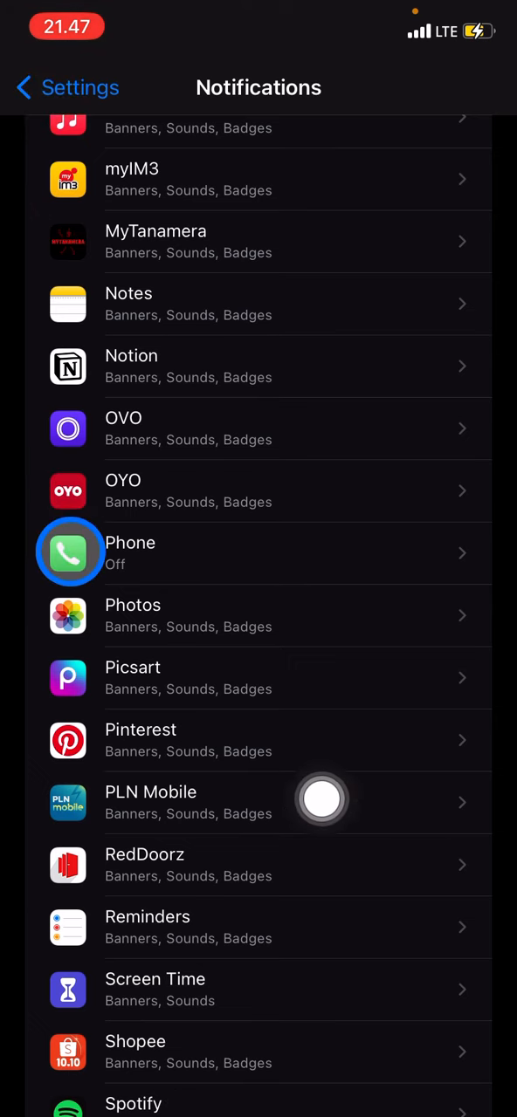
{"action": "mouse_move", "coordinate": [48, 807]}
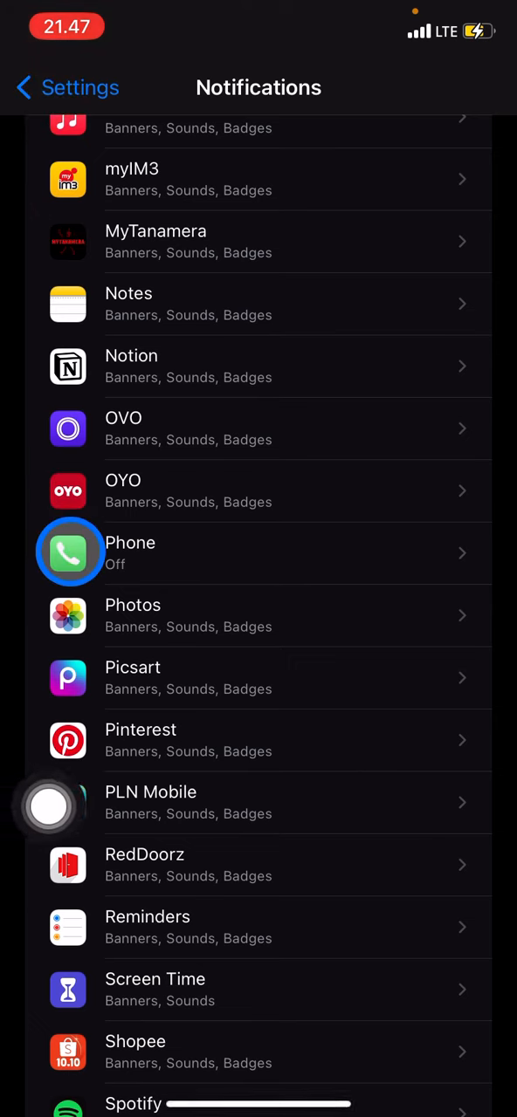